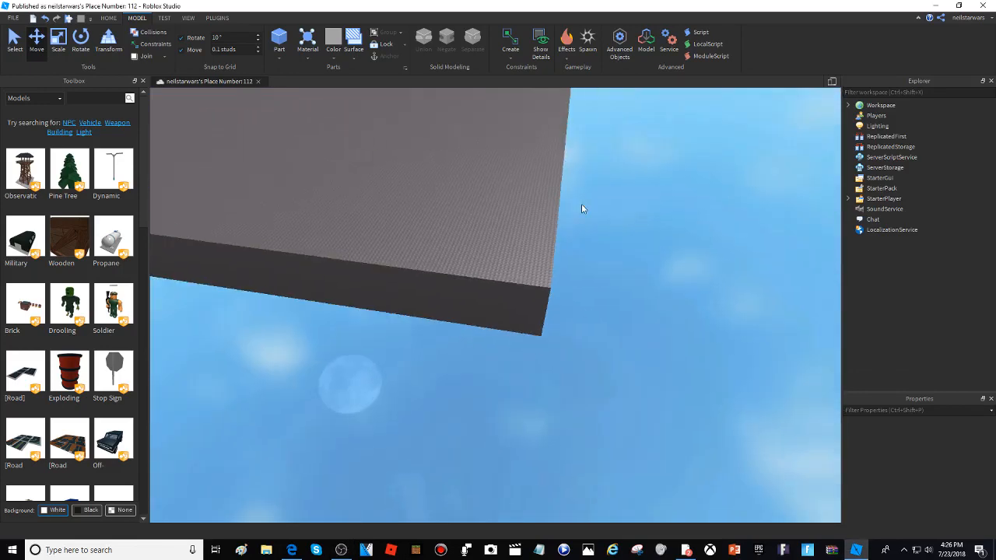
# Orbit around the grey baseplate and switch the ribbon to the Home tools
pyautogui.moveTo(583, 208); pyautogui.dragTo(514, 203)
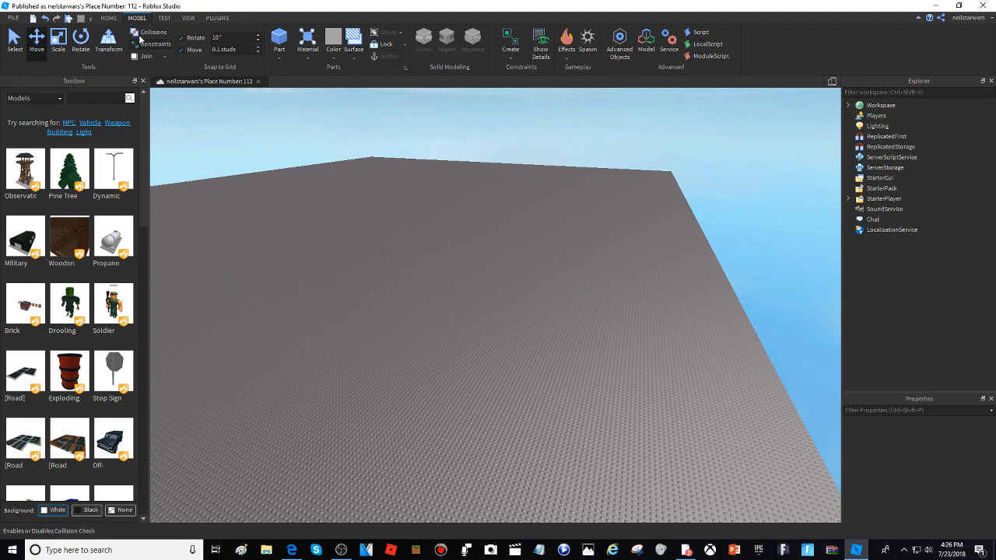
pyautogui.click(109, 18)
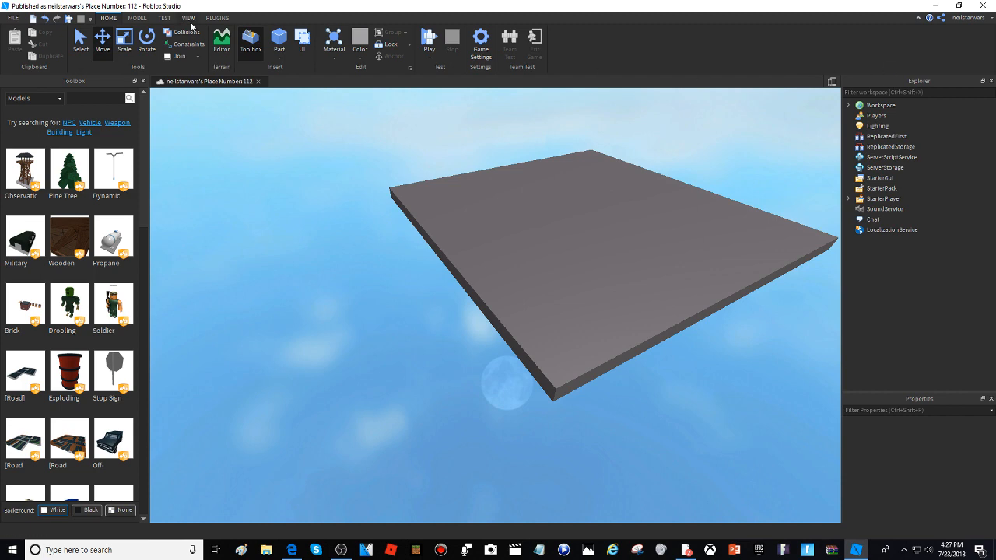
# Browse the View and Model tools, return to Home and launch the Terrain Editor
pyautogui.click(165, 19)
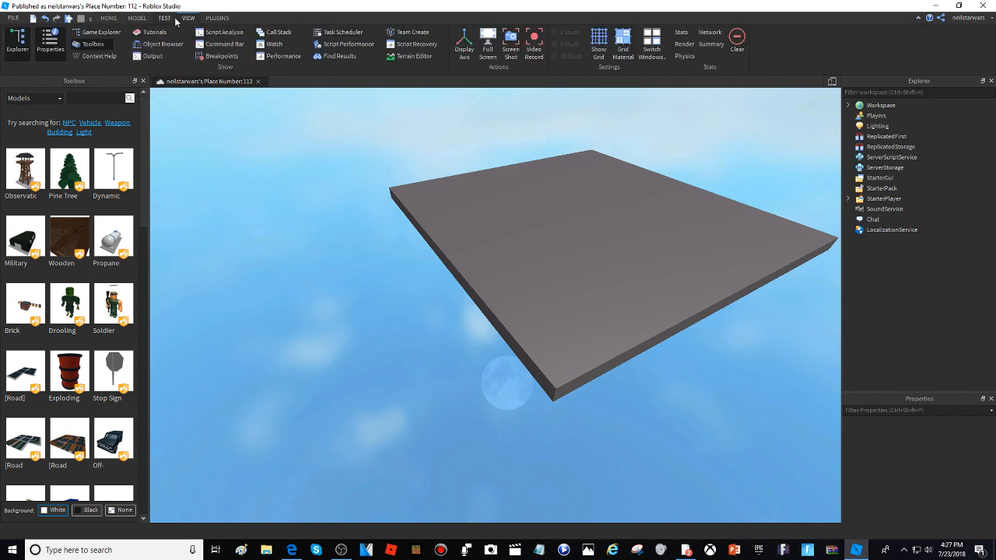
pyautogui.moveTo(575, 128)
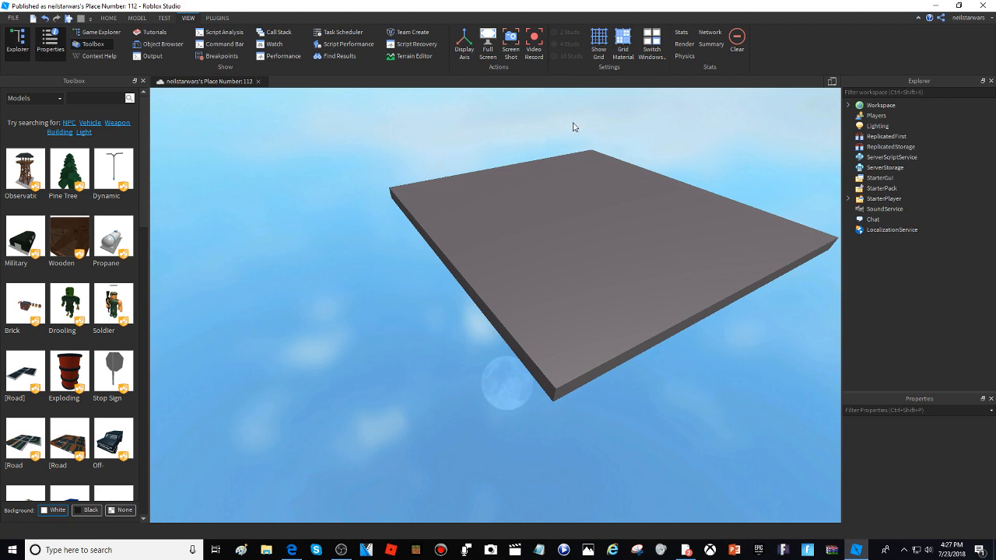
pyautogui.moveTo(9, 53)
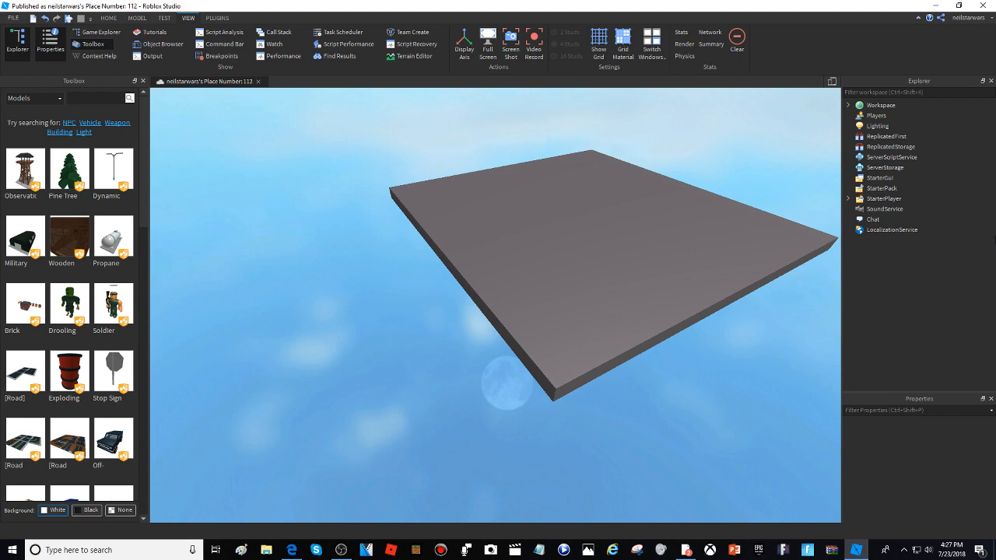
pyautogui.moveTo(50, 39)
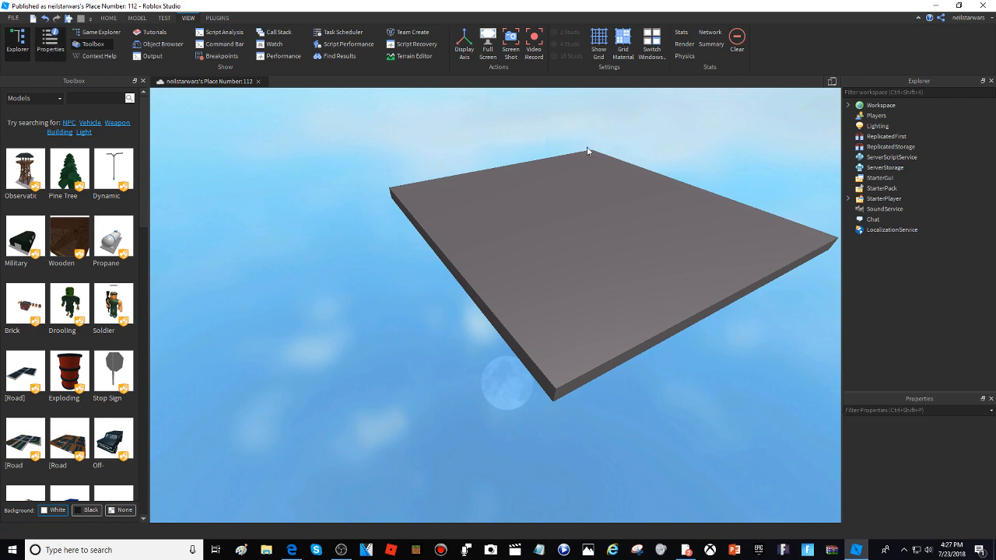
pyautogui.click(137, 18)
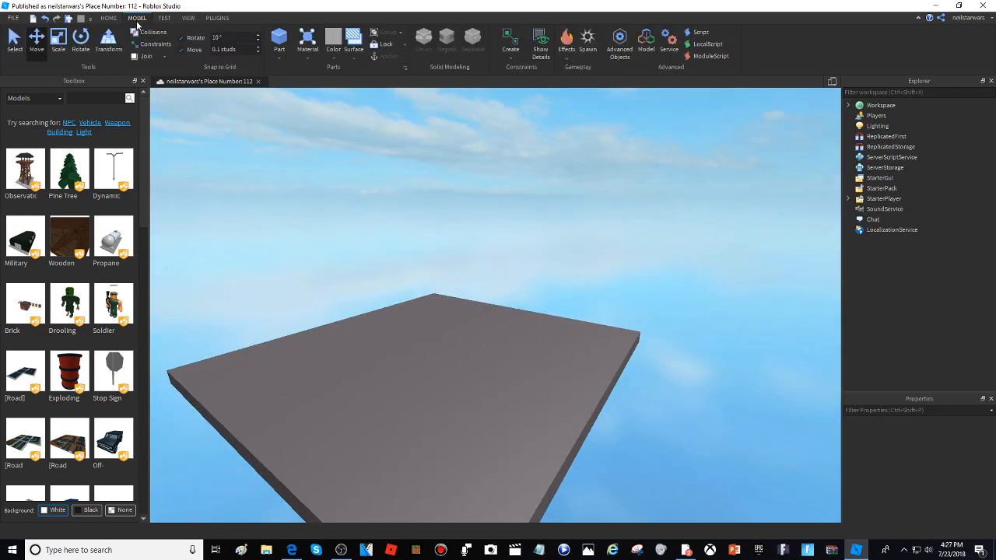
pyautogui.click(109, 19)
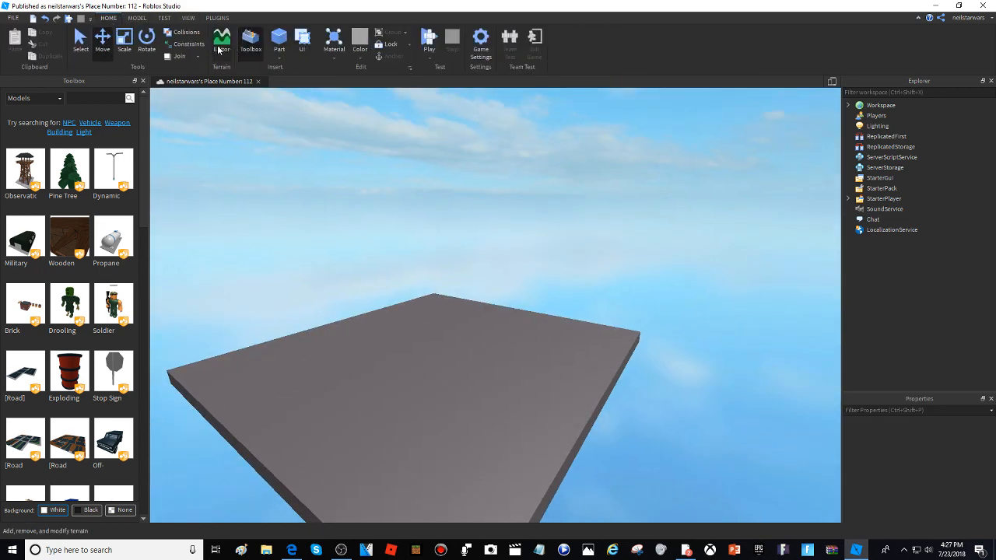
pyautogui.click(221, 39)
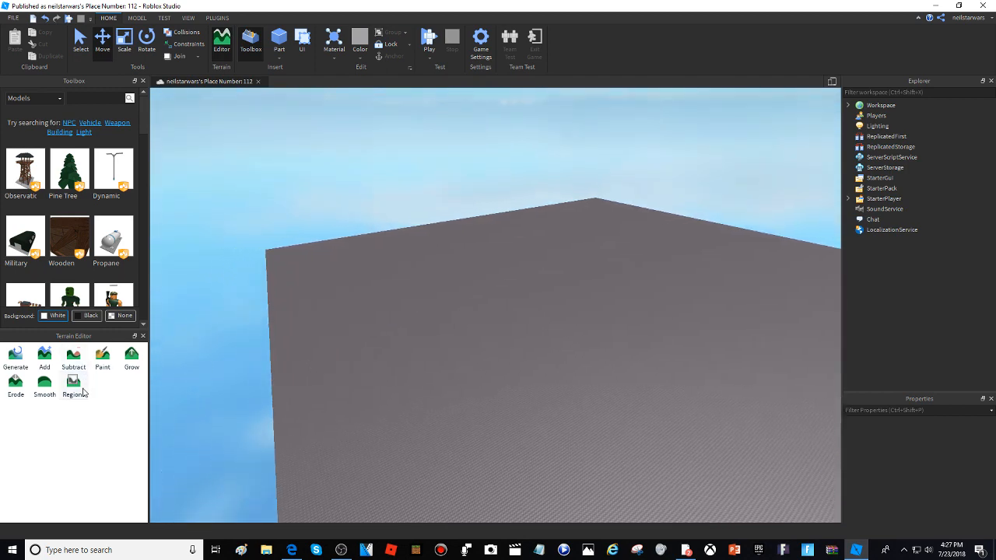
# Use the Regions Select tool to box a terrain region spanning the grey slab's top
pyautogui.click(73, 383)
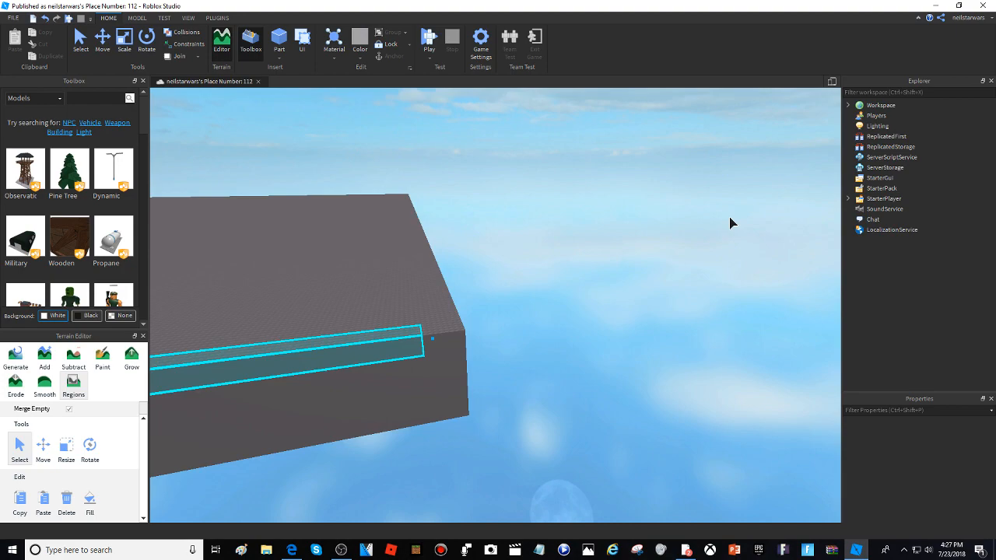
pyautogui.moveTo(731, 224); pyautogui.dragTo(638, 313)
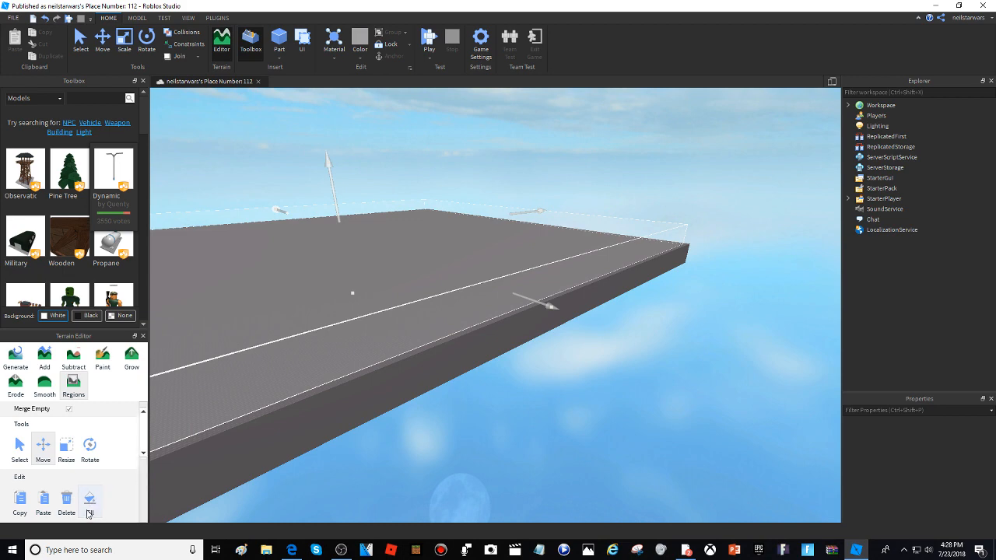
pyautogui.moveTo(485, 280)
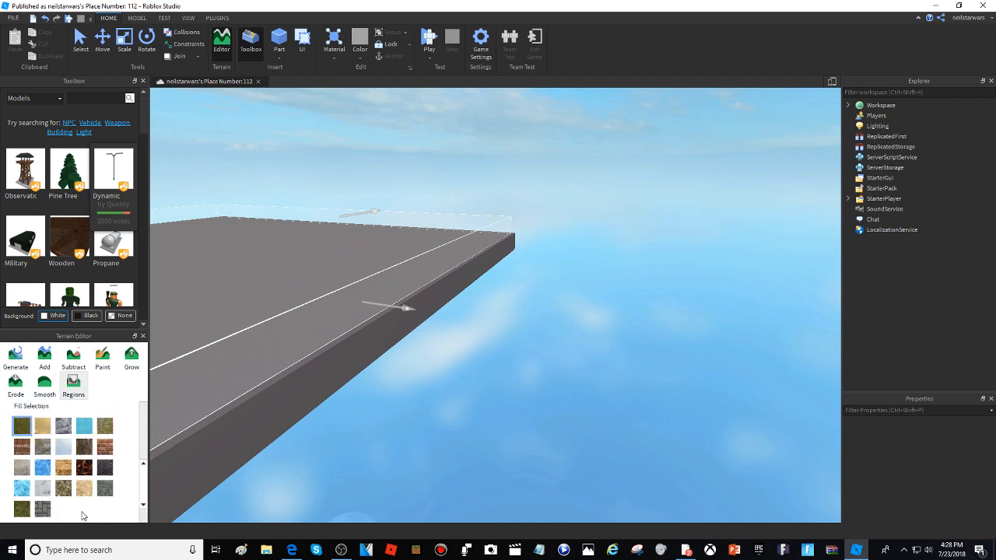
# Scroll the Fill Selection material swatches for the marked region
pyautogui.scroll(-3)
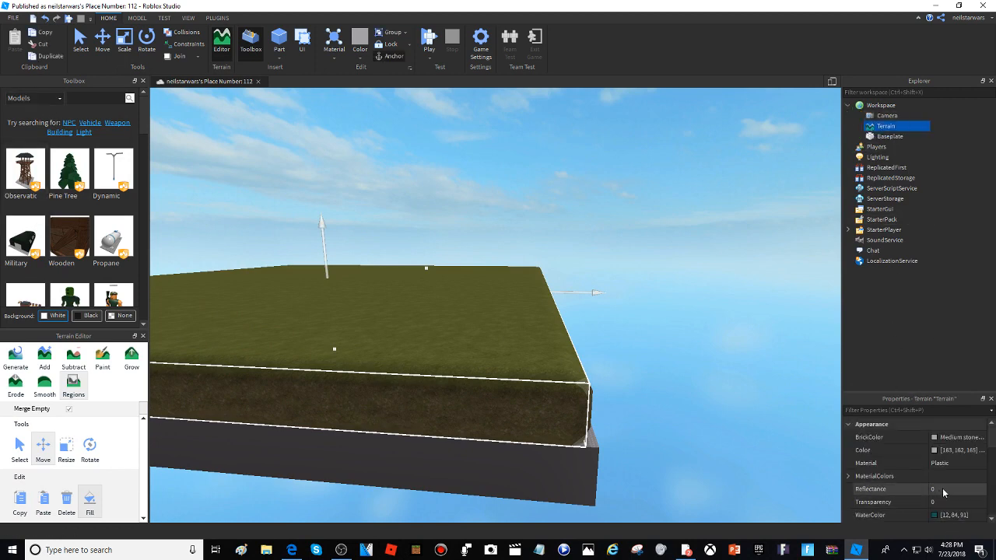
# Set Terrain MaterialColors Grass to 255,255,255, then put away the Regions tools
pyautogui.click(895, 476)
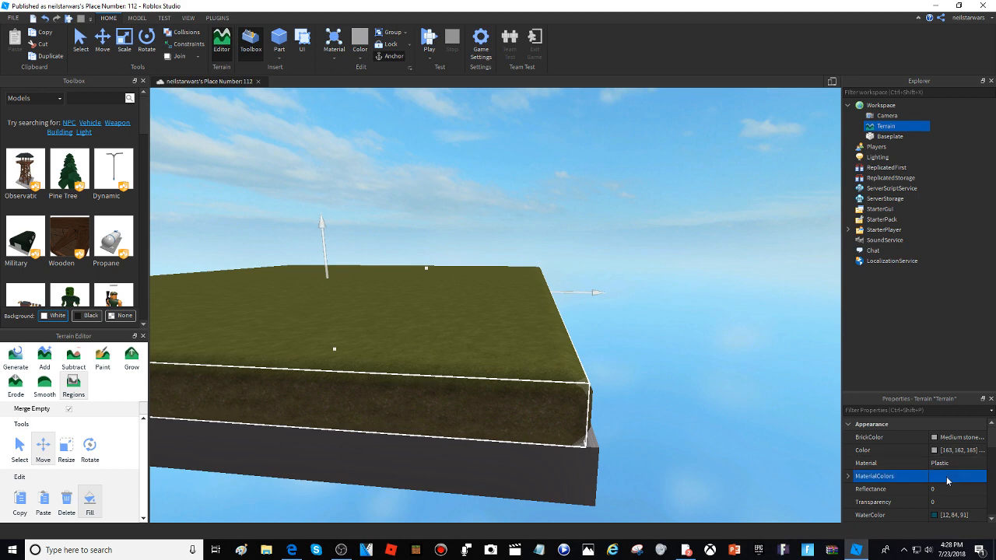
pyautogui.click(848, 476)
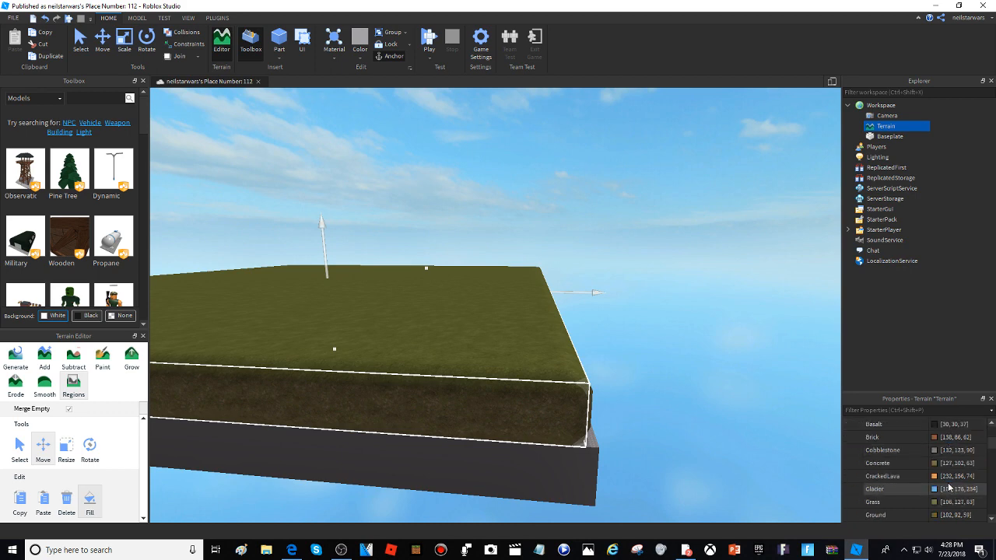
pyautogui.scroll(-3)
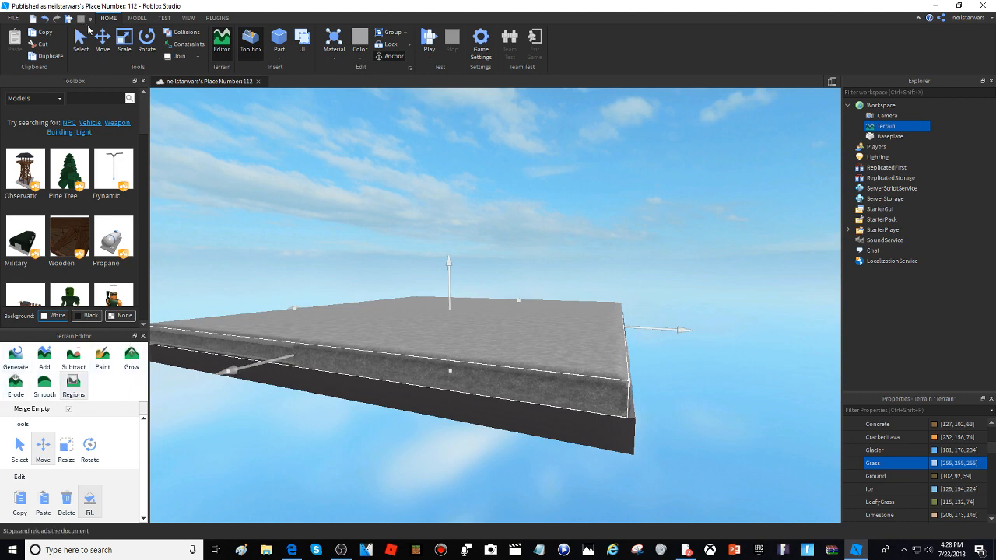
pyautogui.click(891, 137)
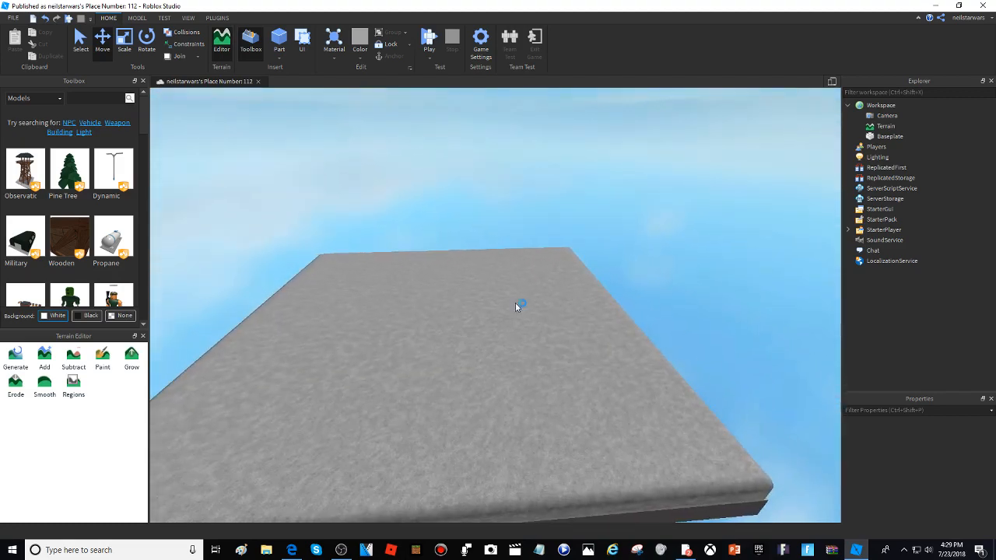
# Undo the white Grass colour and scroll the MaterialColors list down to Snow
pyautogui.click(884, 126)
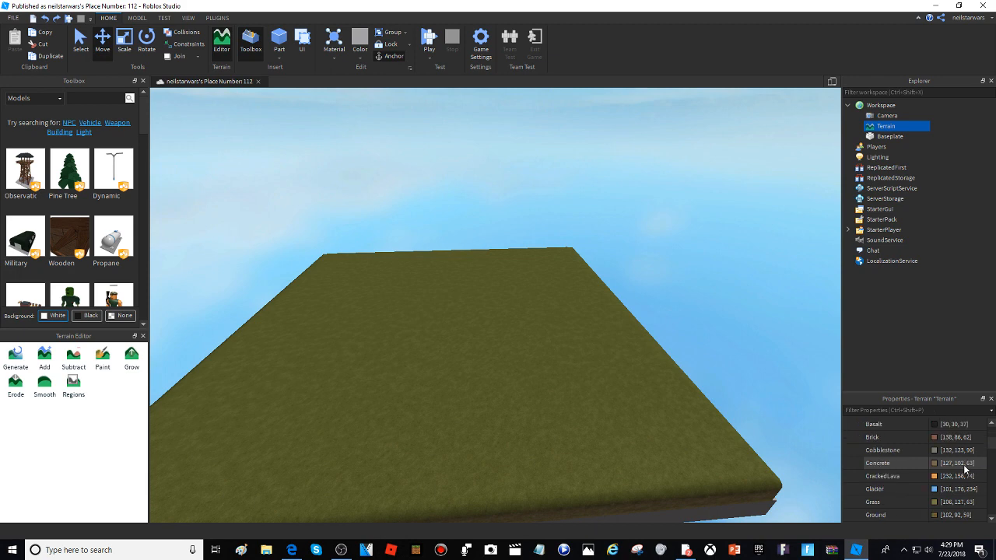
pyautogui.scroll(-3)
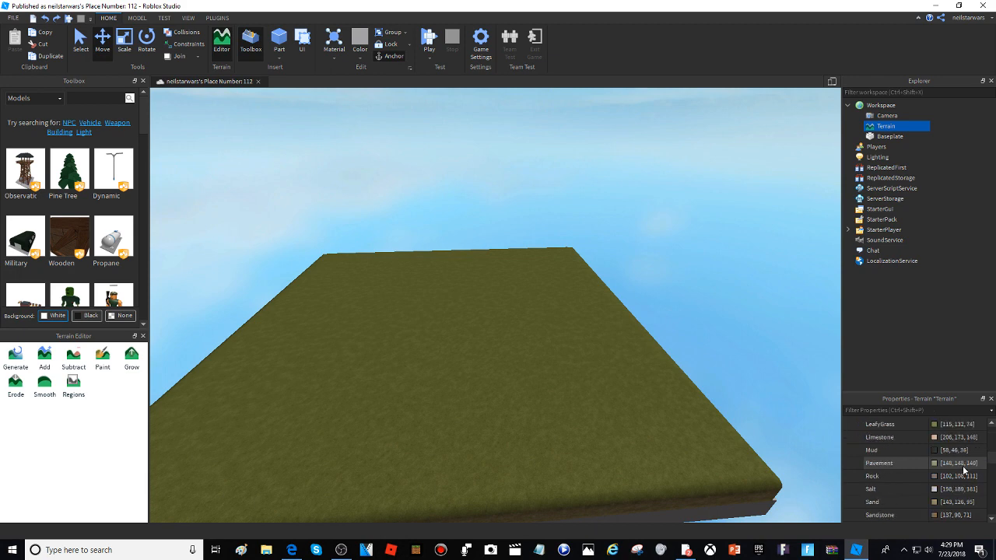
pyautogui.scroll(-3)
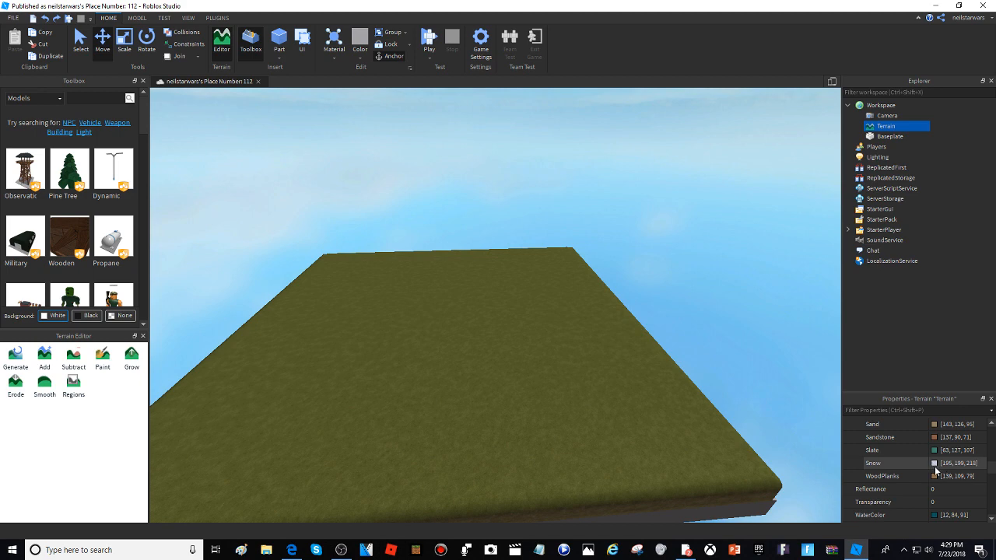
pyautogui.moveTo(912, 467)
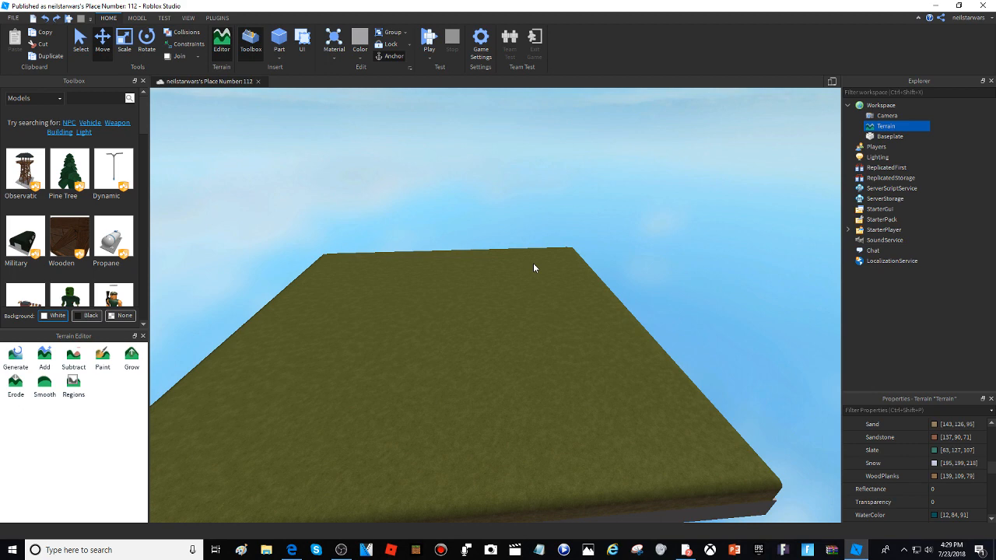
pyautogui.moveTo(570, 60)
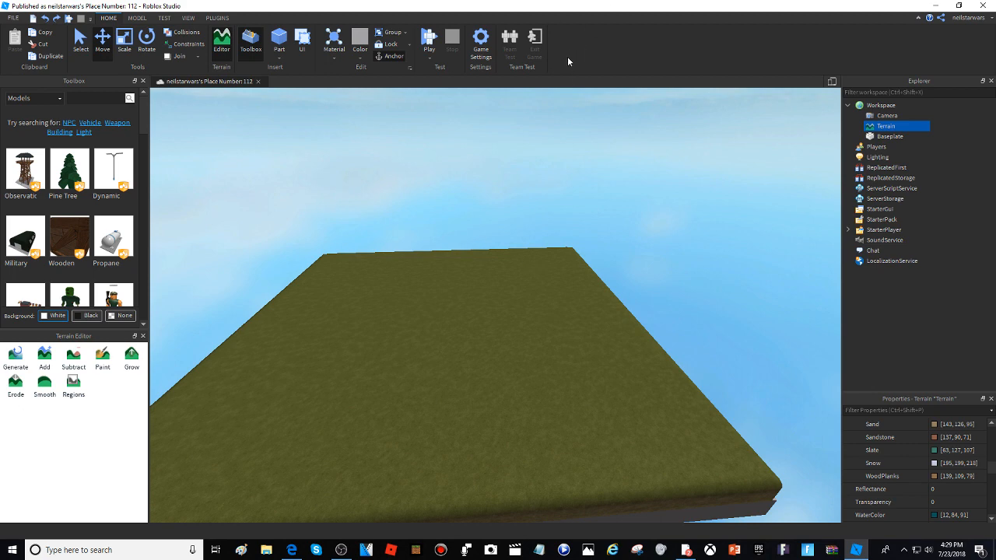
pyautogui.click(339, 551)
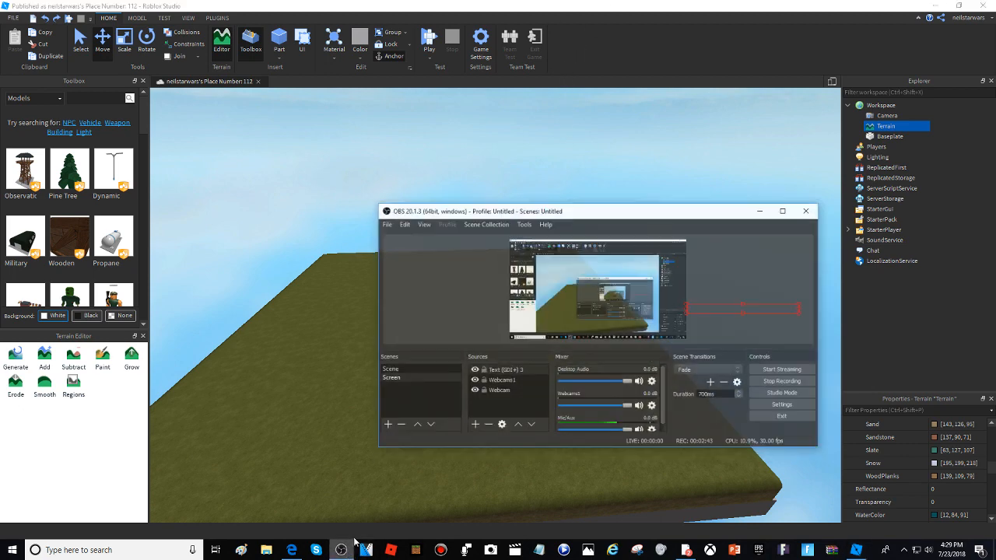